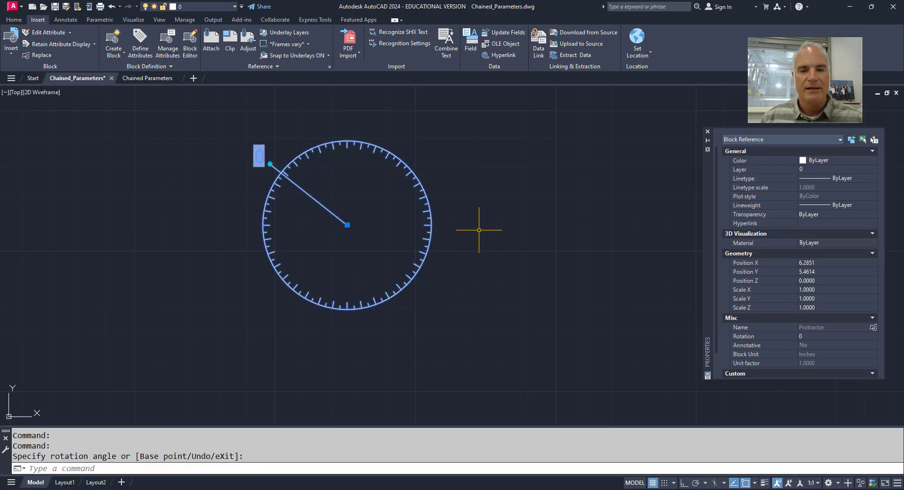
Step: Cancel the rotate grip on the finished example protractor before switching drawings
key("Escape")
type("RE")
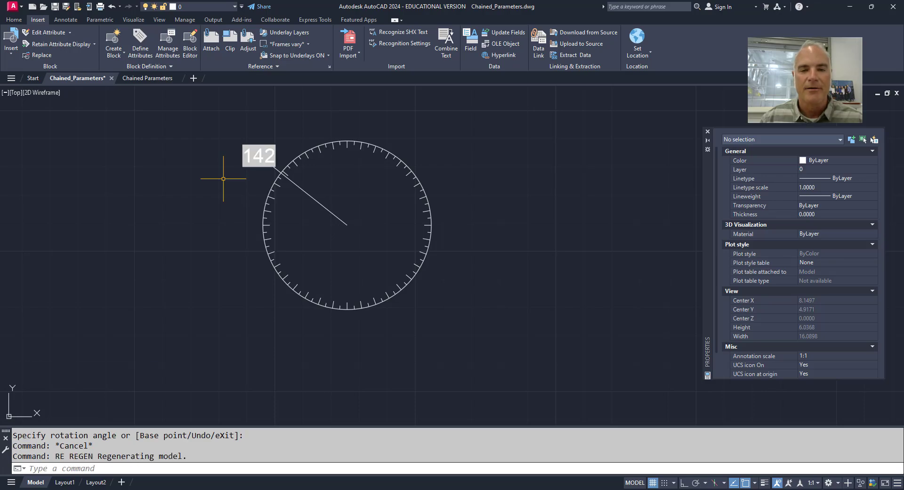
mouse_move(255, 192)
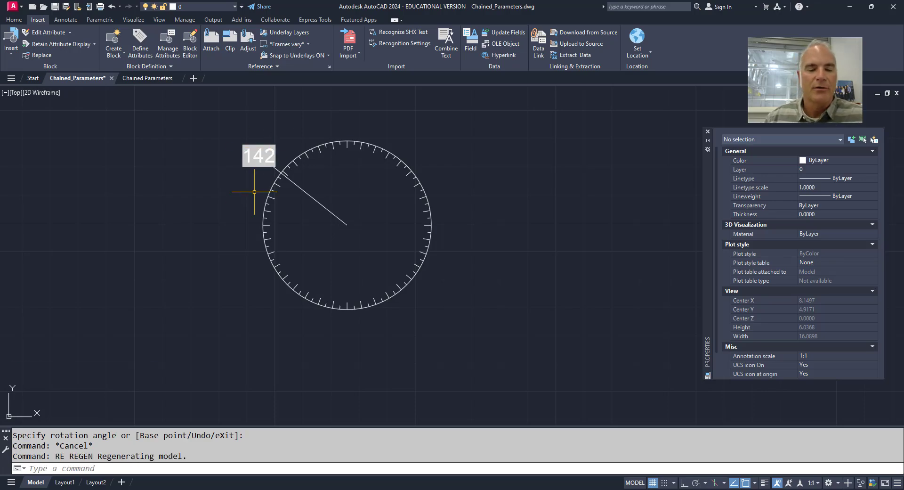
mouse_move(294, 247)
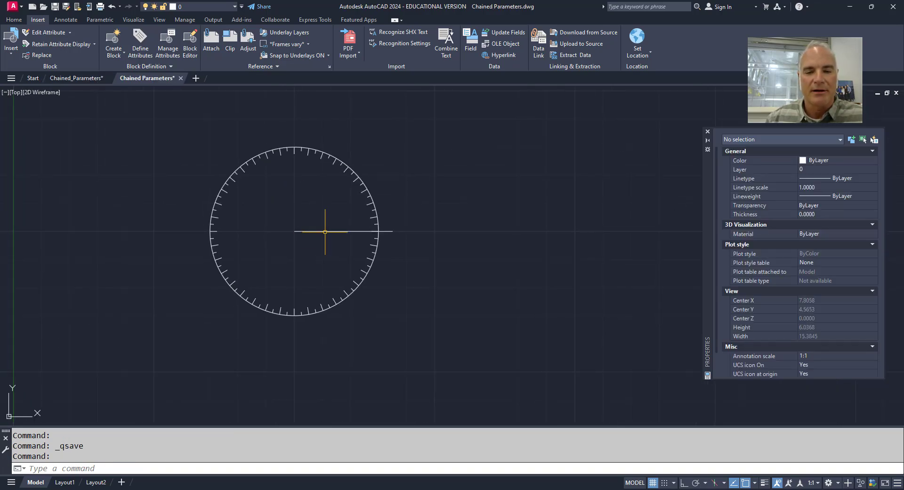
mouse_move(367, 192)
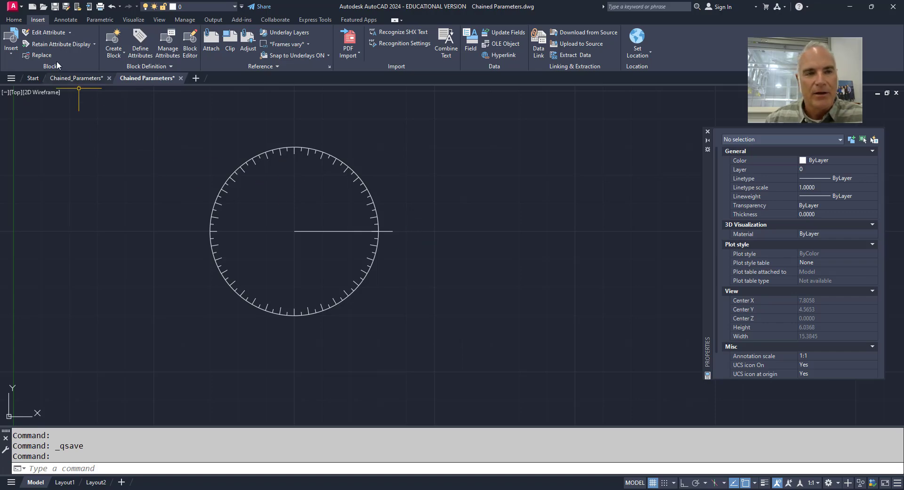
Step: Start a single-line text with Middle Center justification from the Home tab
left_click(13, 19)
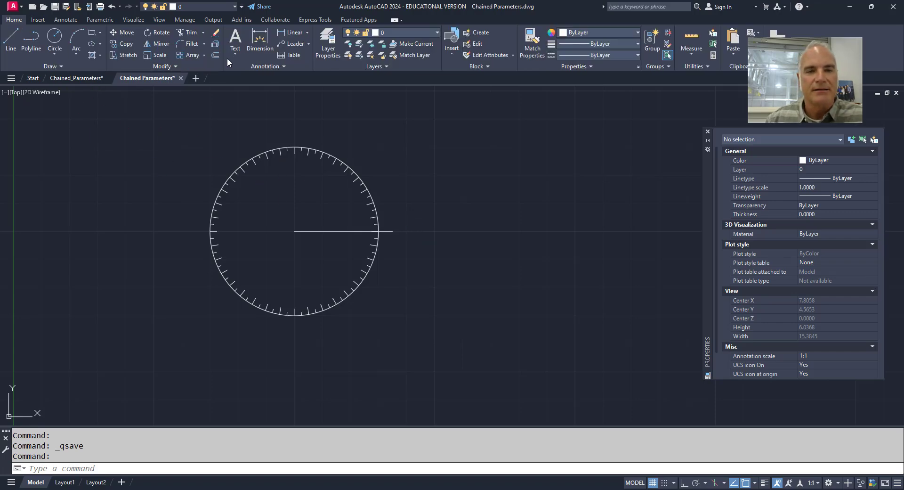
left_click(234, 41)
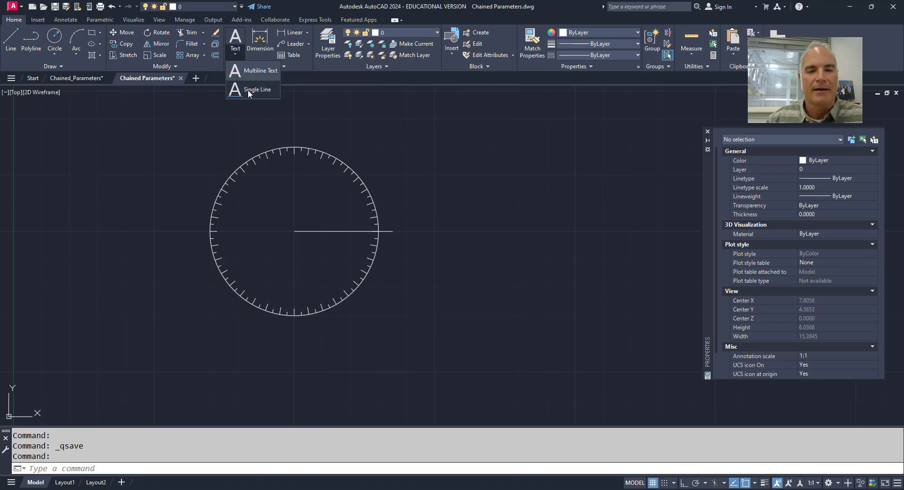
left_click(258, 90)
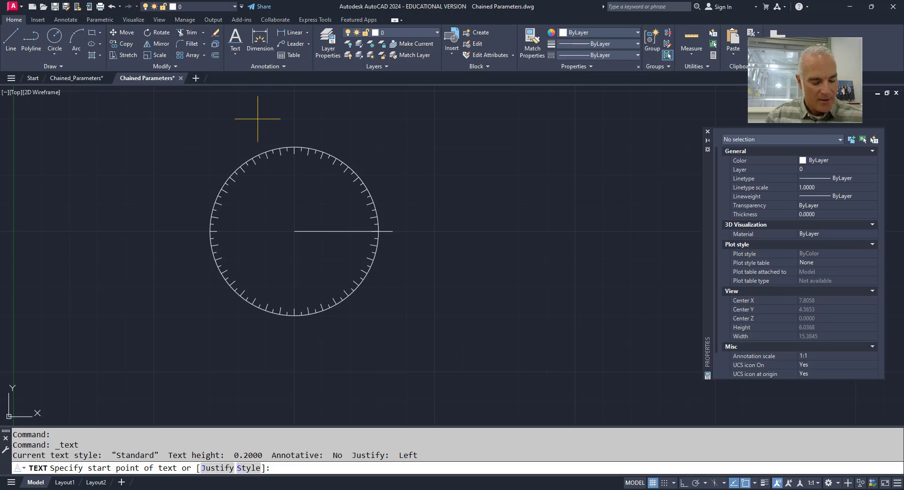
type("j")
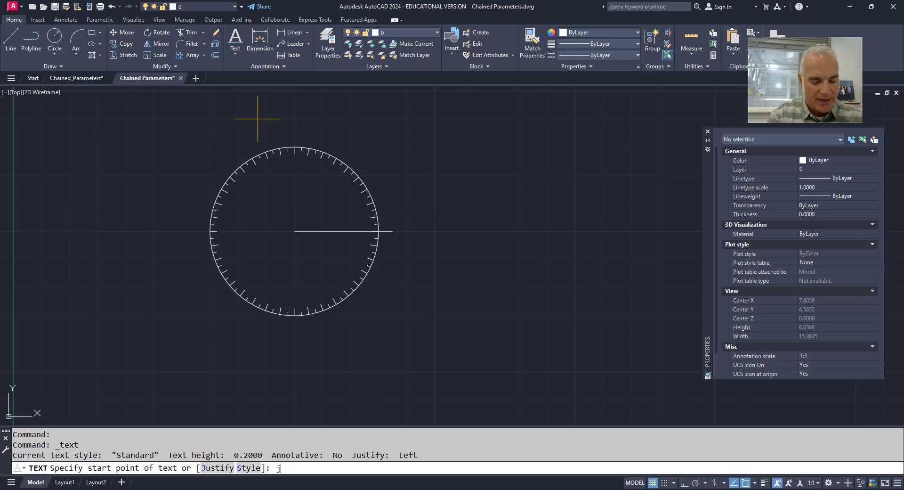
type("mc")
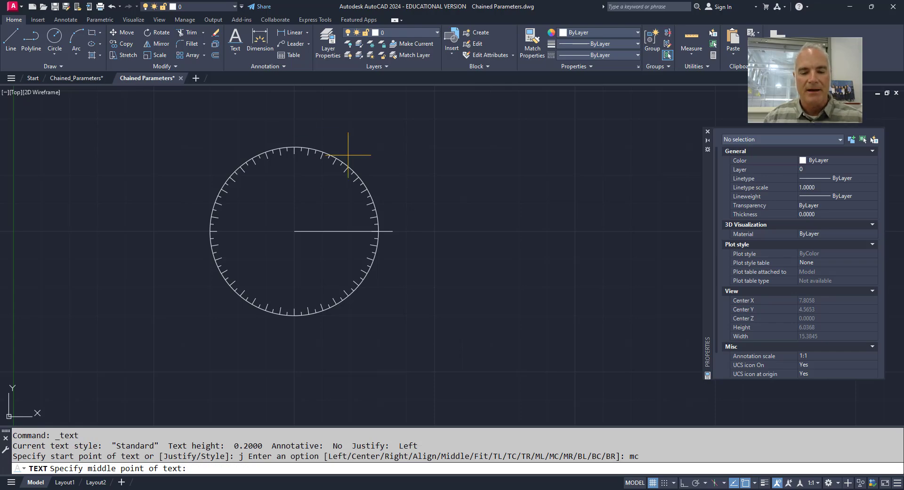
mouse_move(410, 230)
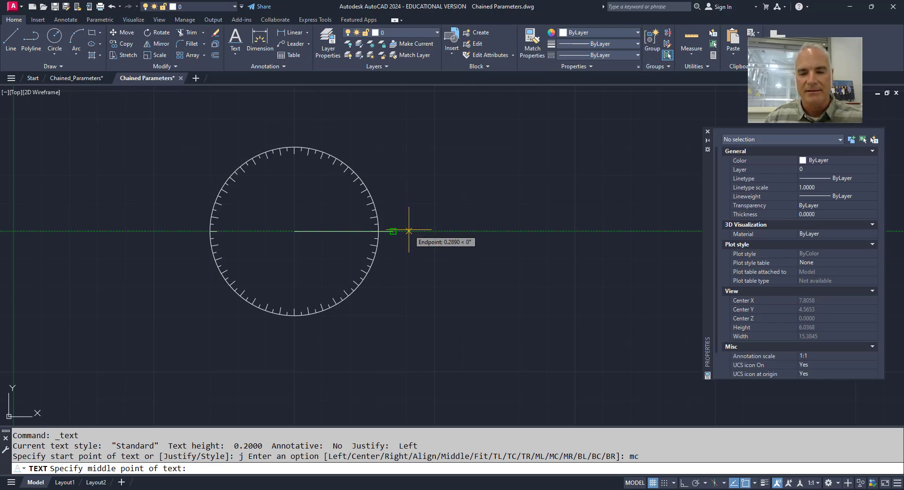
Step: Place it .5 beyond the line's right end, height .25, rotation 0
type(".5")
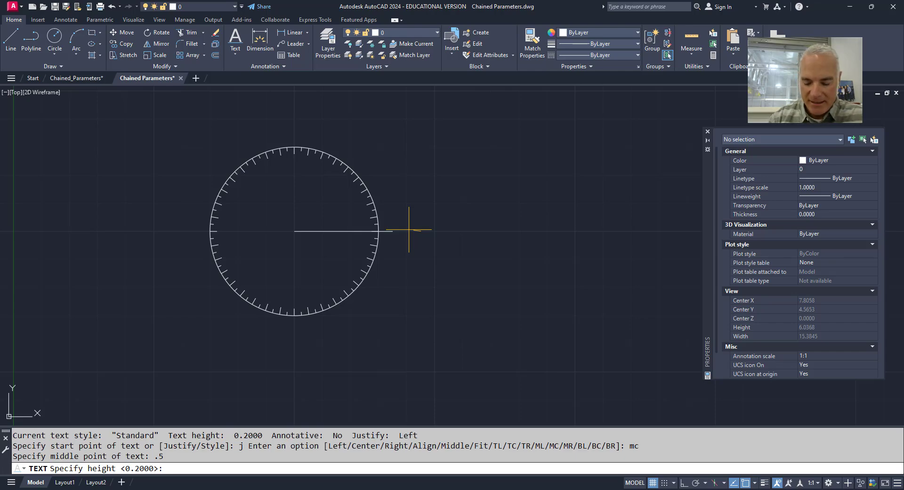
type(".25")
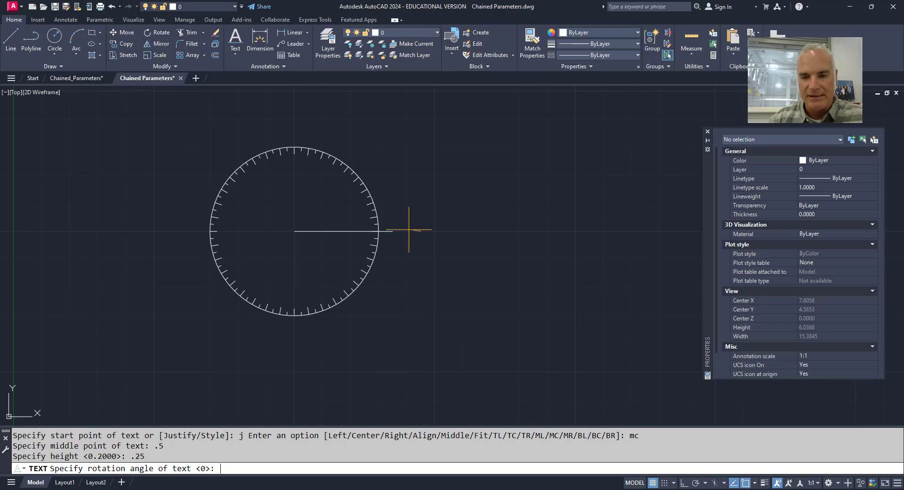
key("enter")
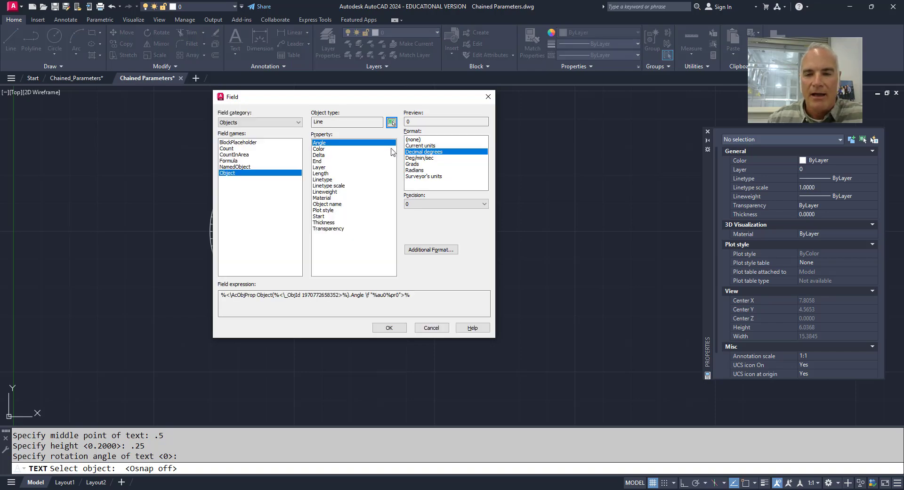
mouse_move(413, 187)
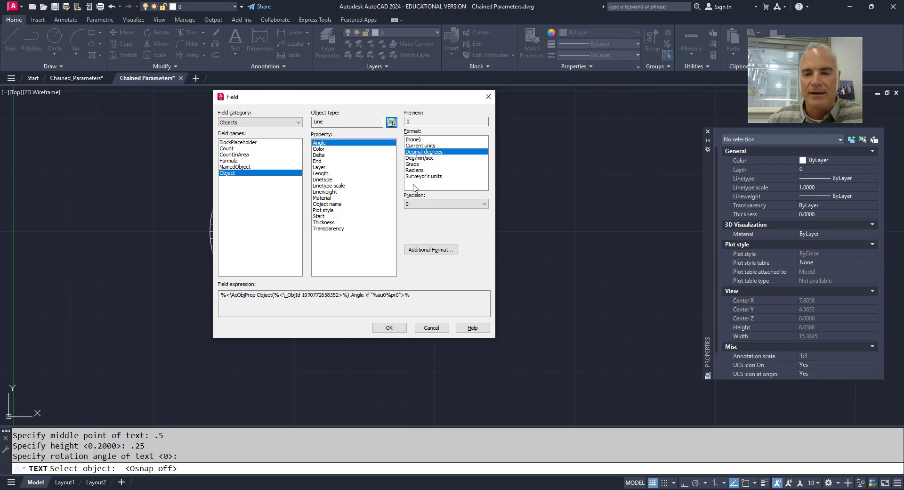
Step: Insert a field showing the line's angle in decimal degrees with precision 0
left_click(443, 204)
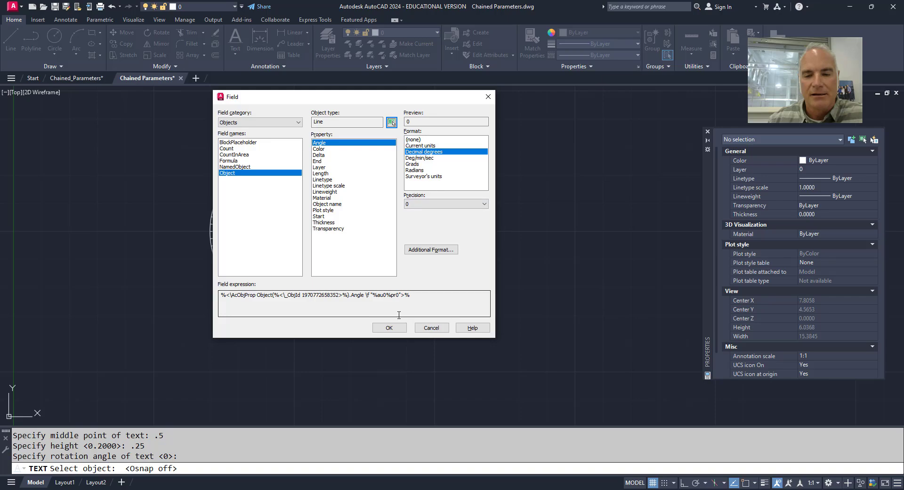
left_click(389, 327)
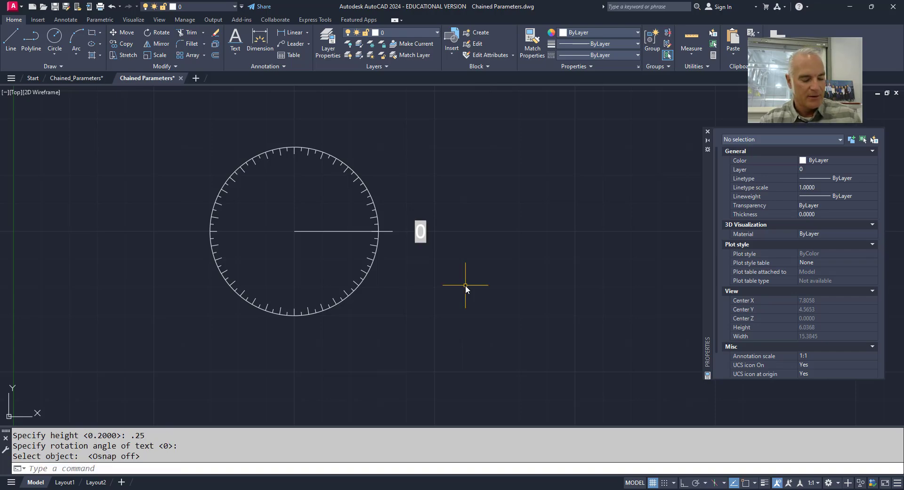
Step: Create a block named Protractor based at the circle centre containing the circle, ticks, line and text
key("ctrl+s")
type("B")
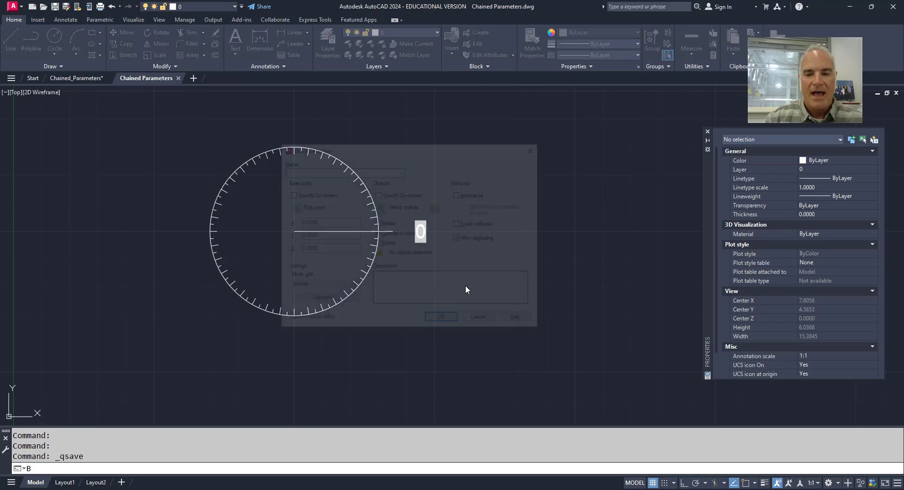
type("Protractor")
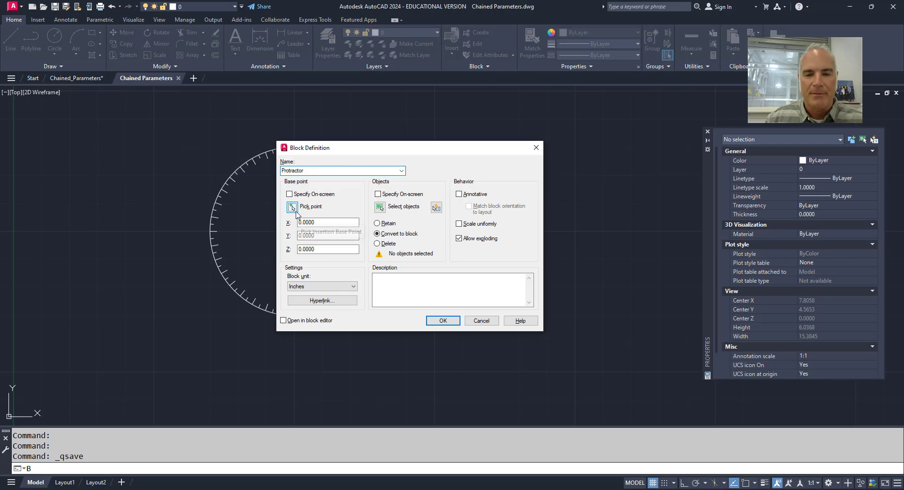
left_click(292, 206)
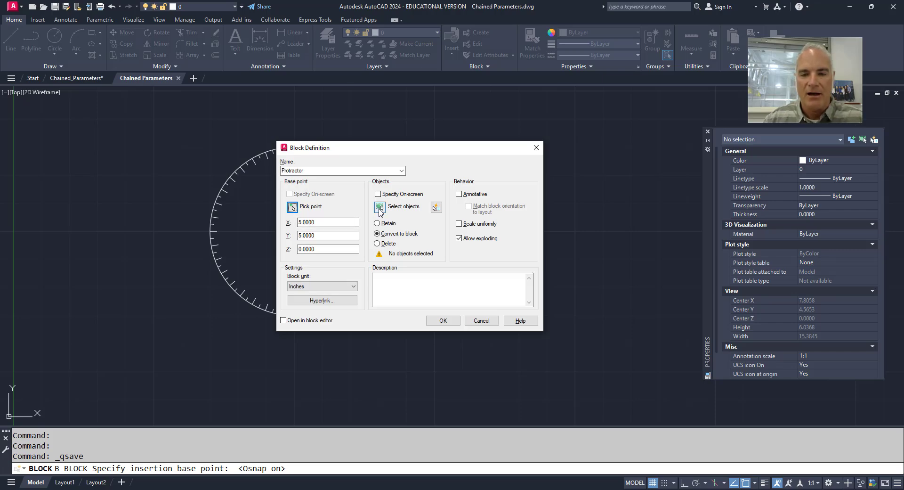
left_click(403, 207)
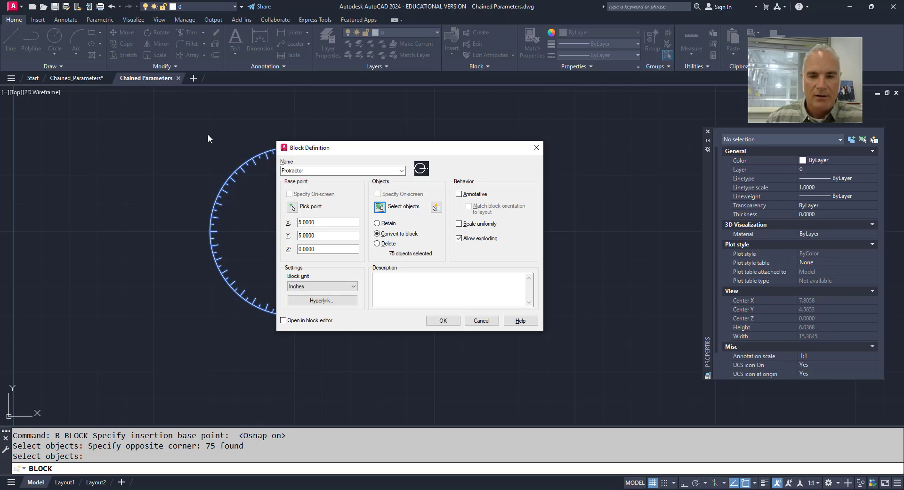
left_click(443, 320)
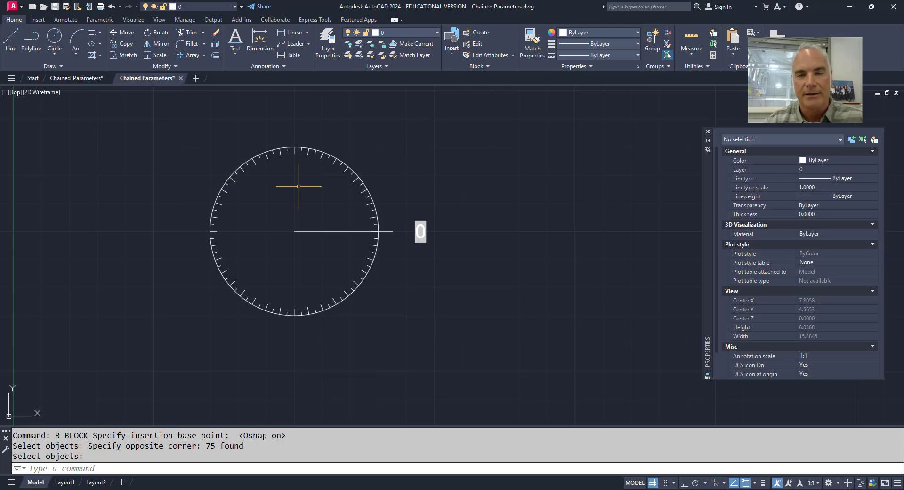
Step: Open the Protractor block in the block editor with BE
type("be")
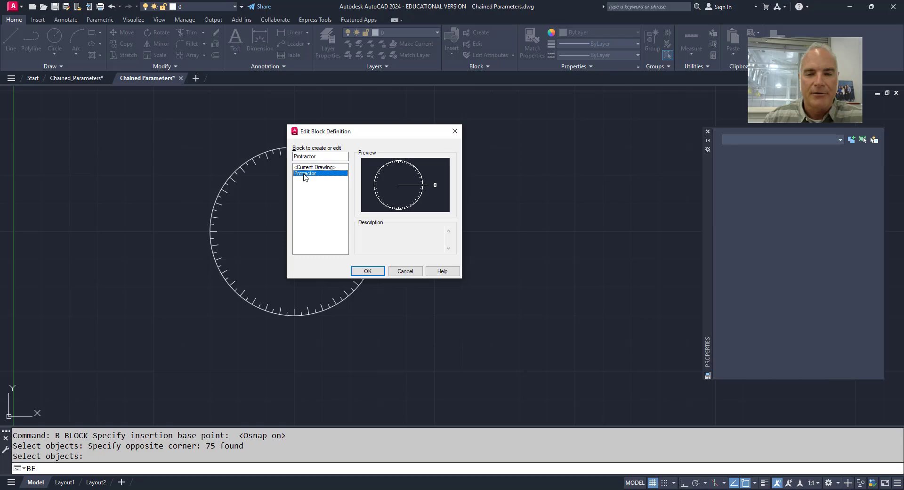
left_click(367, 271)
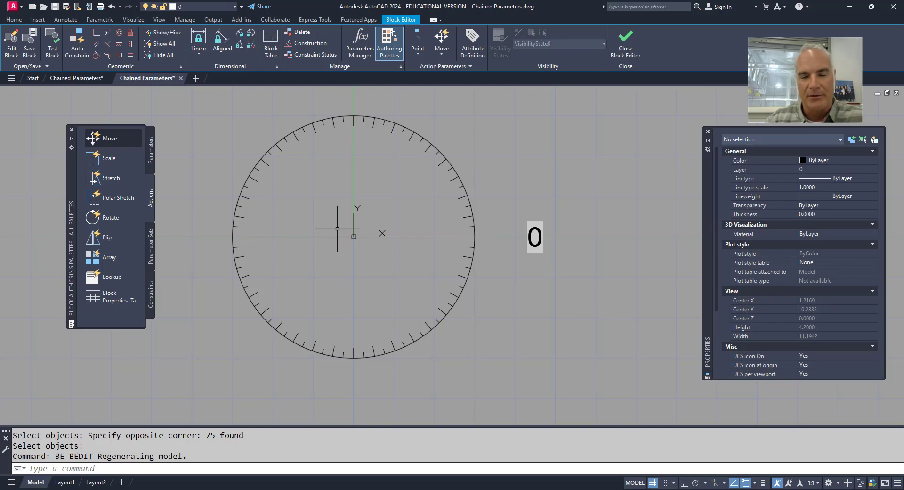
mouse_move(176, 207)
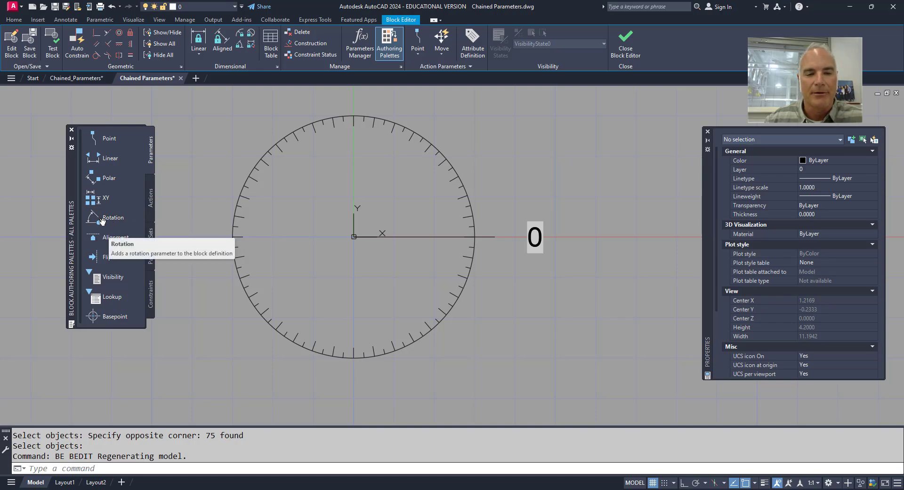
Step: Add rotation parameter Angle1 at the centre, described 'Set the angle', radius at the line end
left_click(113, 217)
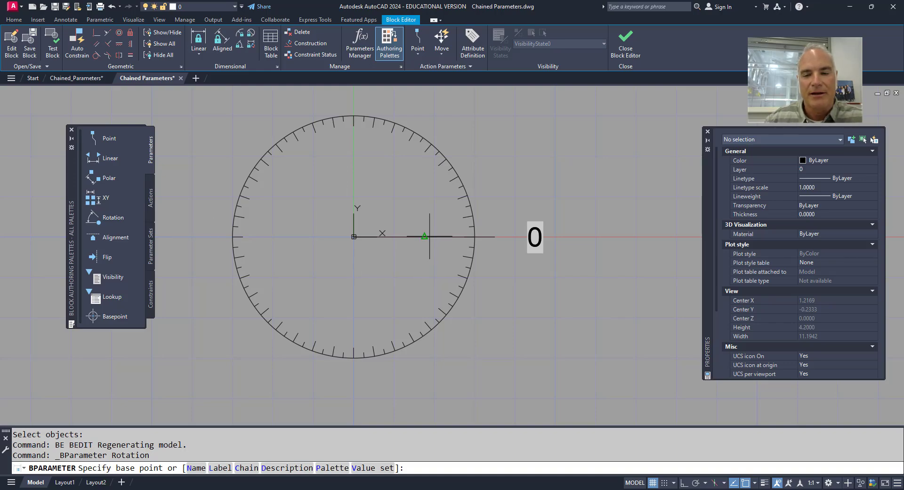
mouse_move(397, 286)
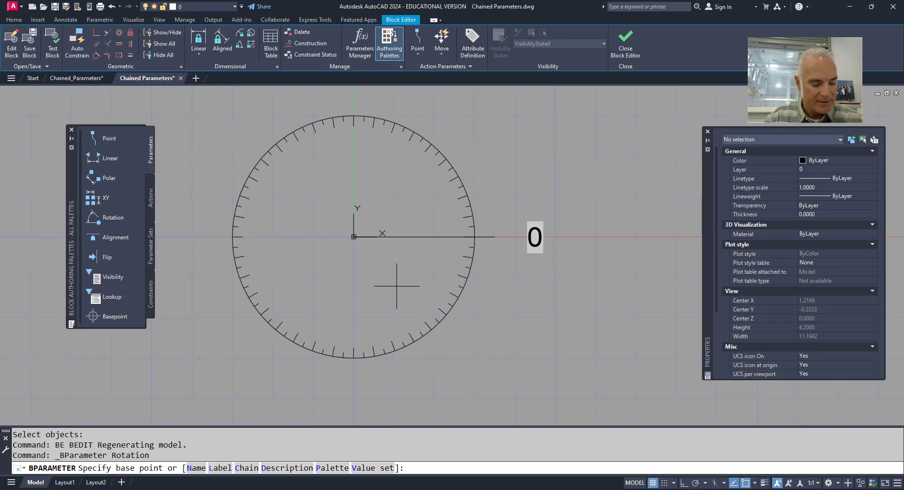
type("d")
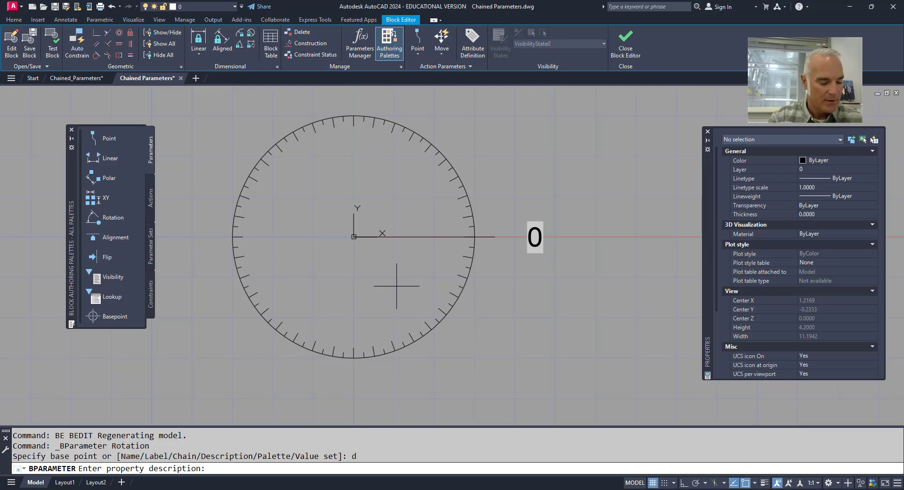
type("Set")
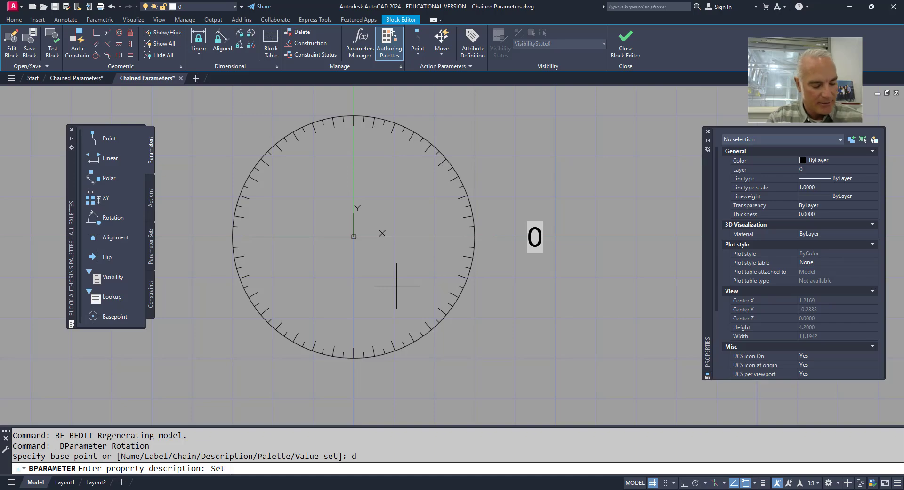
type("the angle of the protractor")
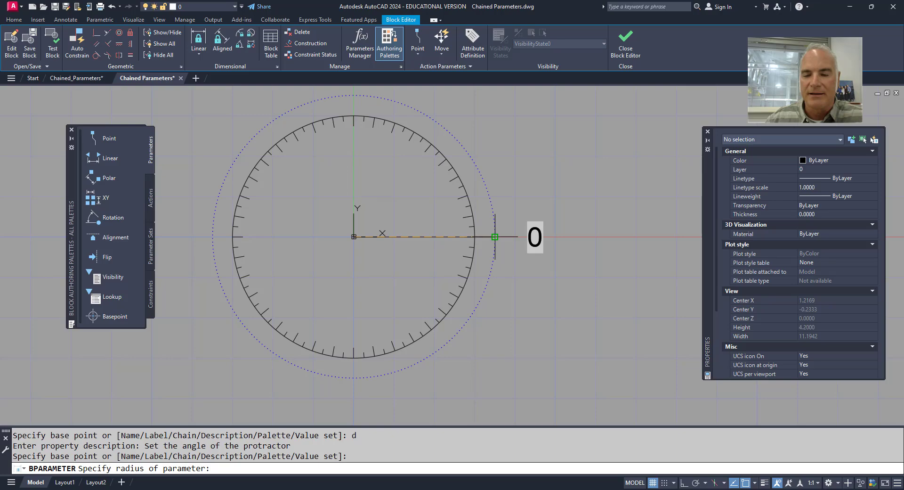
left_click(494, 238)
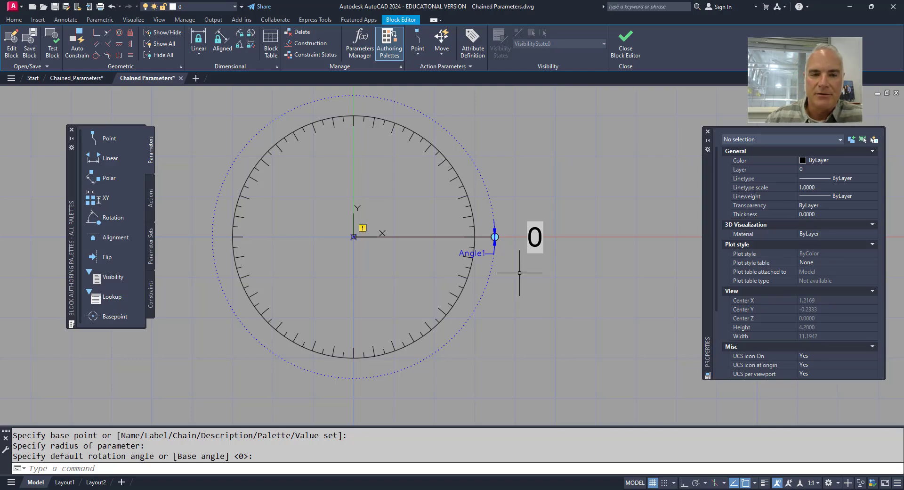
mouse_move(109, 138)
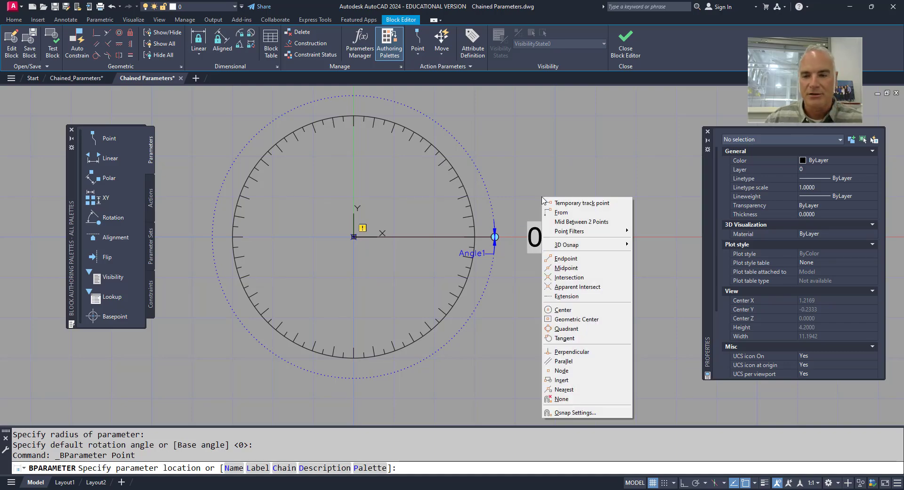
mouse_move(589, 361)
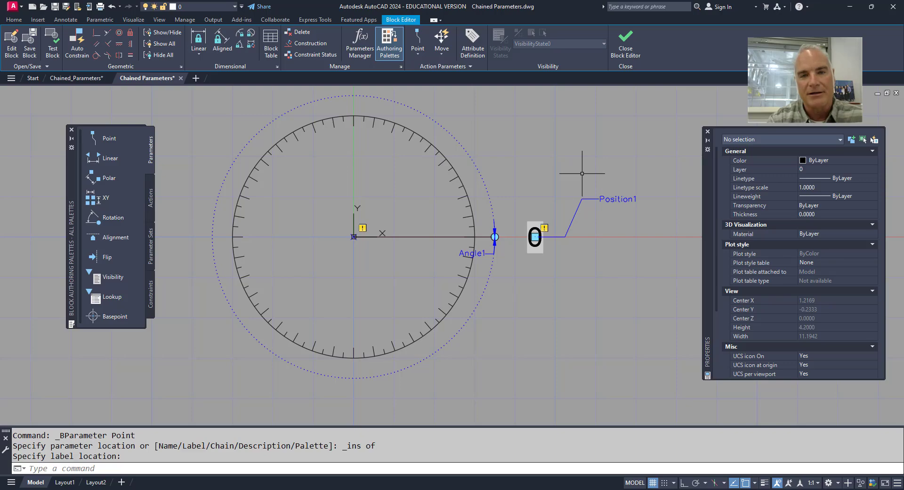
mouse_move(536, 168)
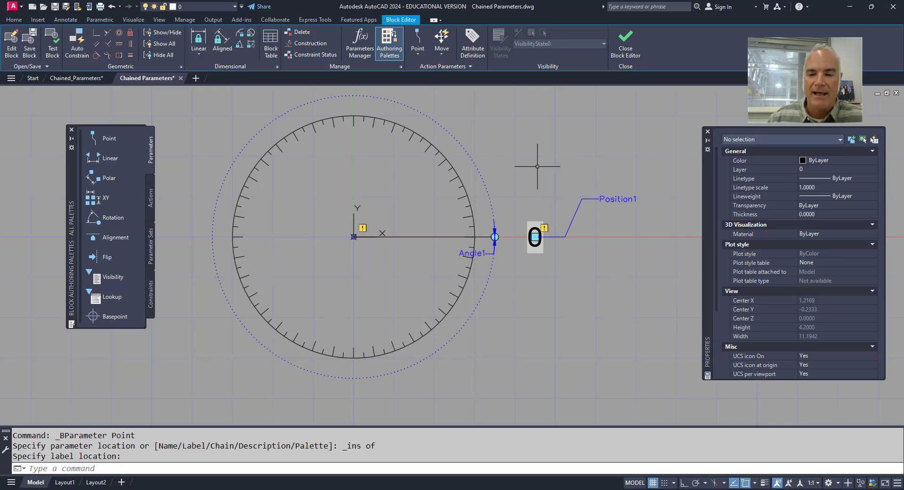
mouse_move(510, 194)
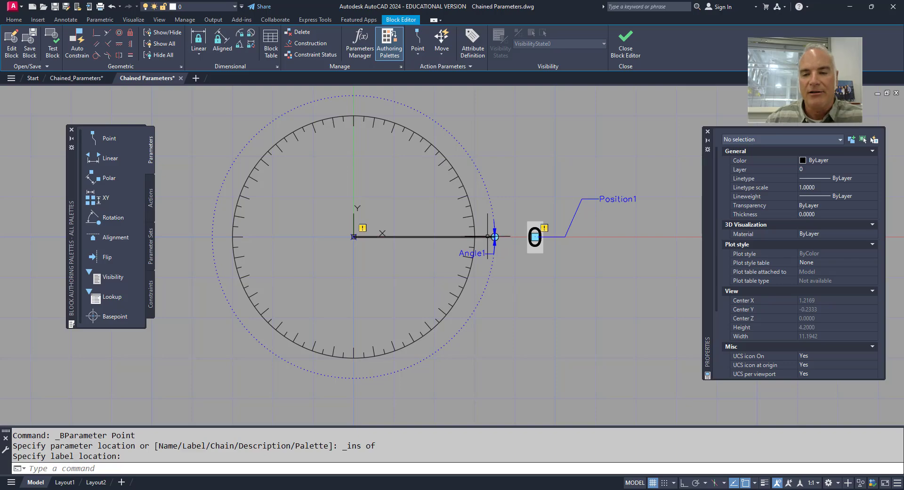
mouse_move(526, 225)
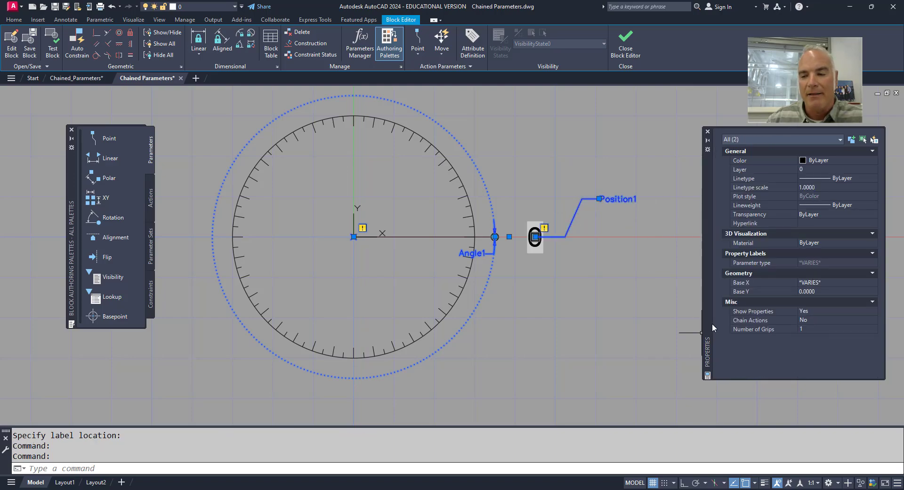
mouse_move(751, 320)
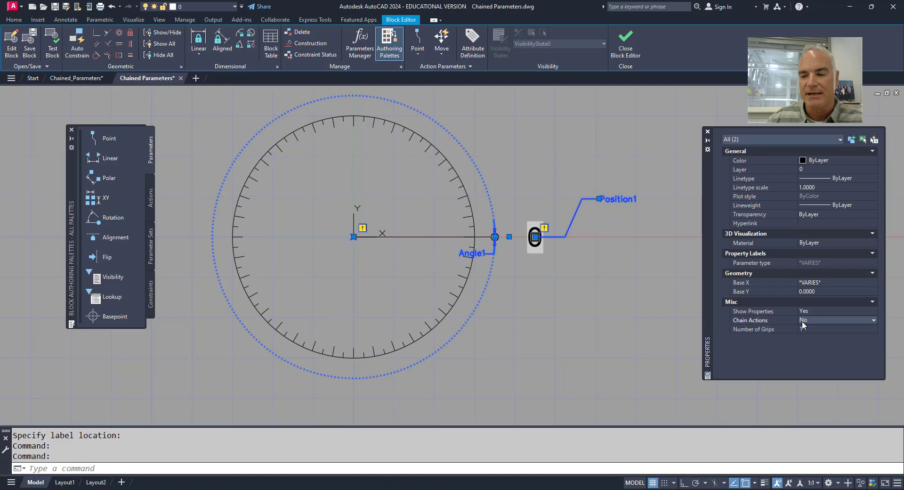
Step: Set Chain Actions to Yes for both Angle1 and Position1
left_click(837, 319)
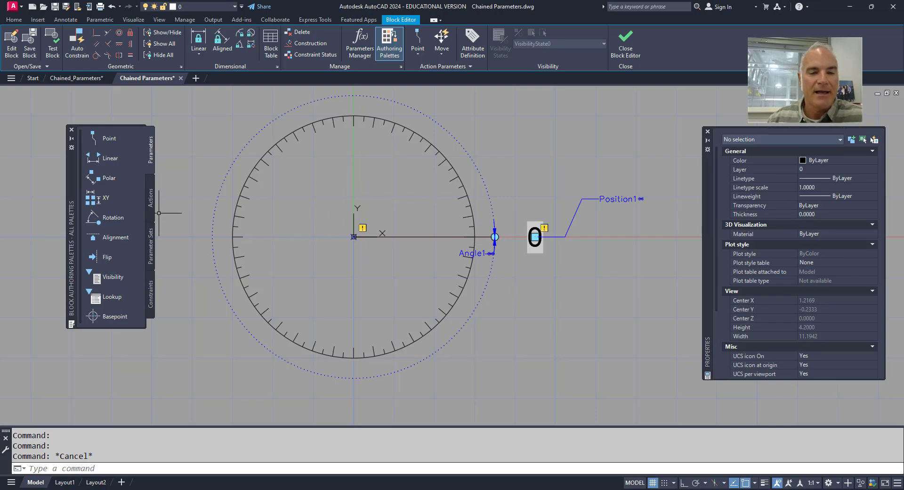
Step: Add a rotate action on Angle1 acting on the protractor line and Position1
left_click(151, 199)
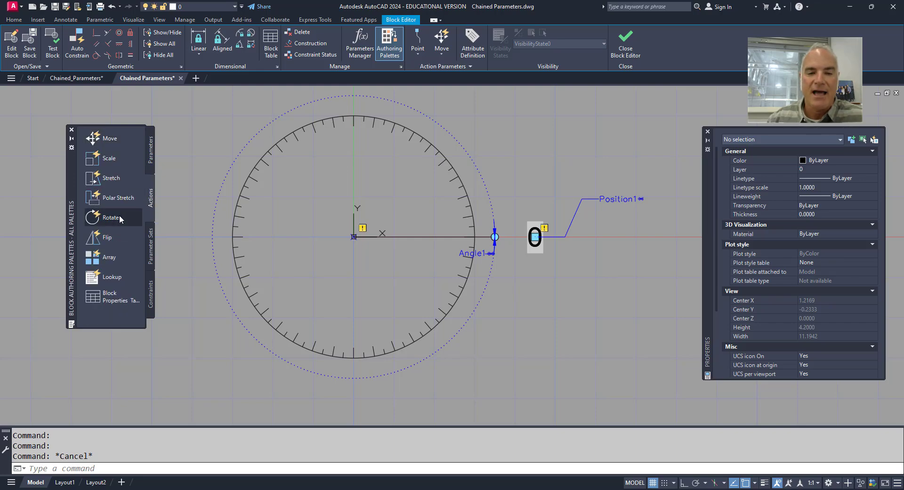
left_click(111, 217)
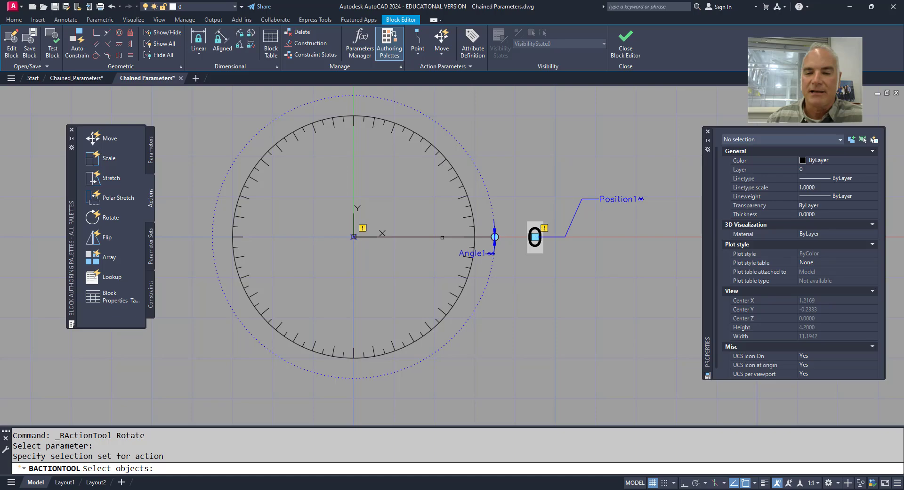
left_click(421, 237)
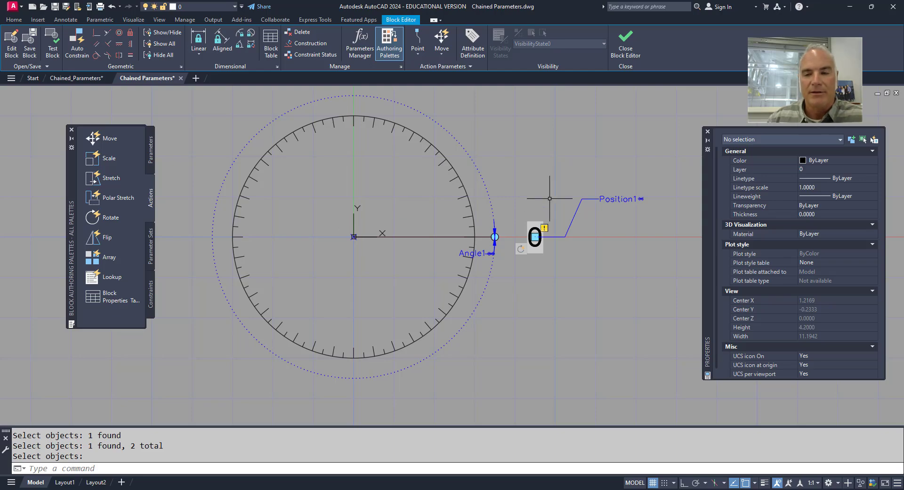
mouse_move(543, 203)
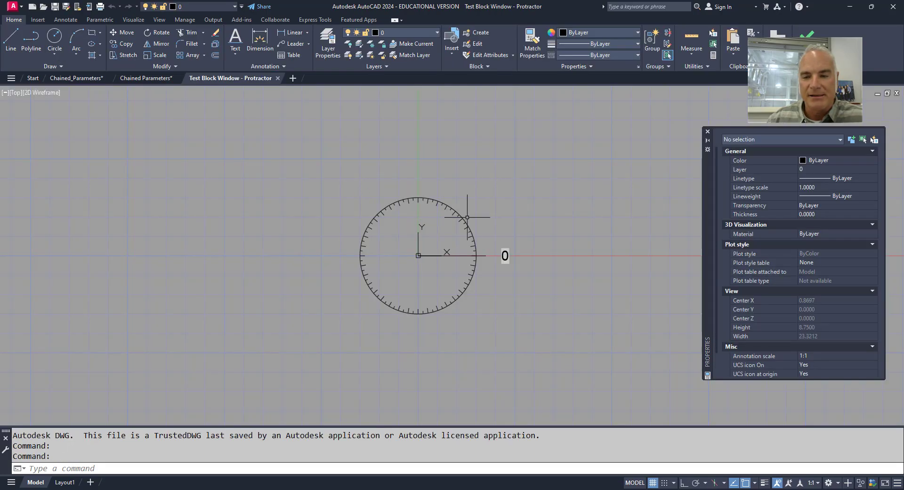
Step: Close the test block window and return to the block editor
left_click(418, 255)
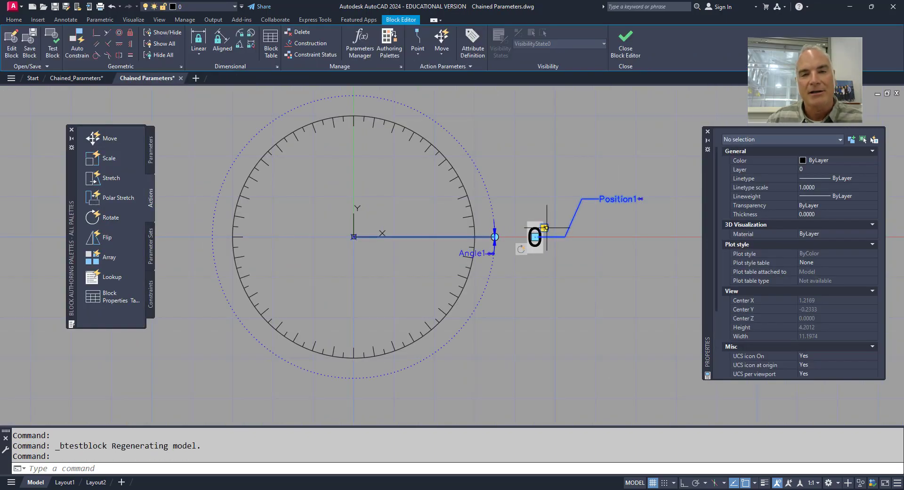
mouse_move(403, 190)
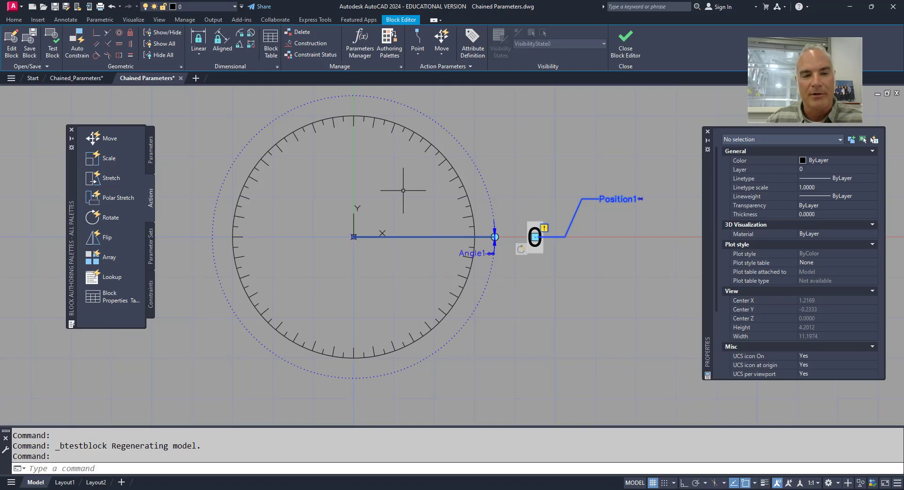
mouse_move(109, 137)
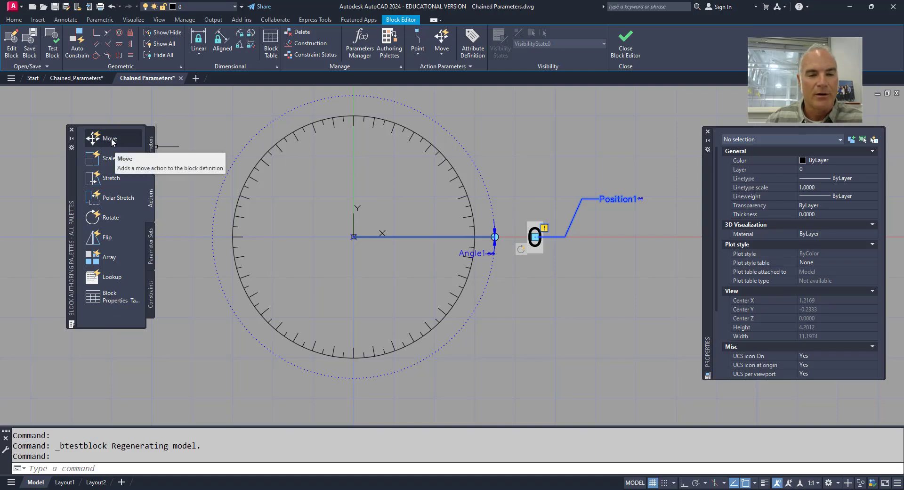
Step: Add a move action on Position1 that carries the angle text
left_click(109, 139)
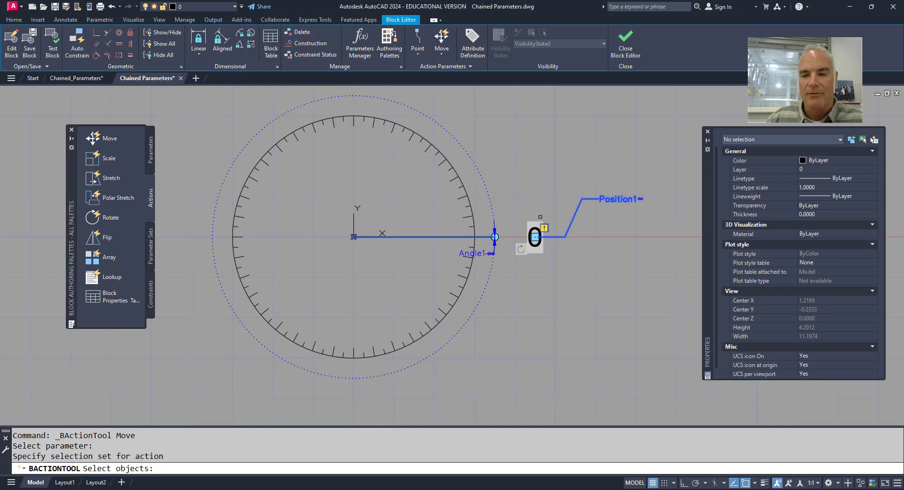
left_click(533, 236)
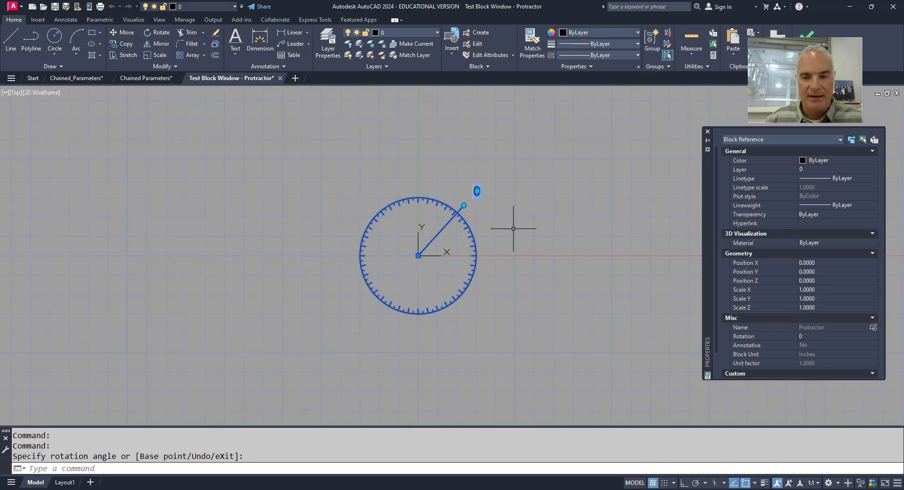
Step: Finish the test rotation so the angle label updates to 48 beside the line's end
key("Escape")
type("RE")
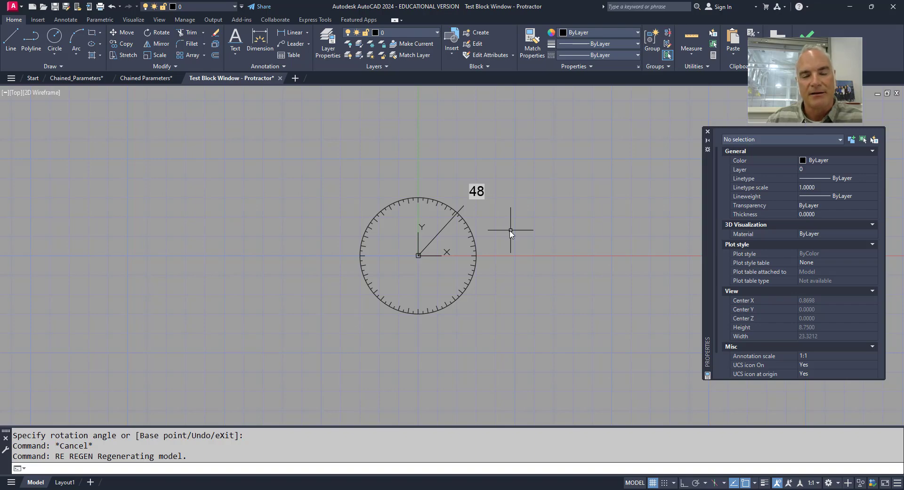
scroll("up", 3)
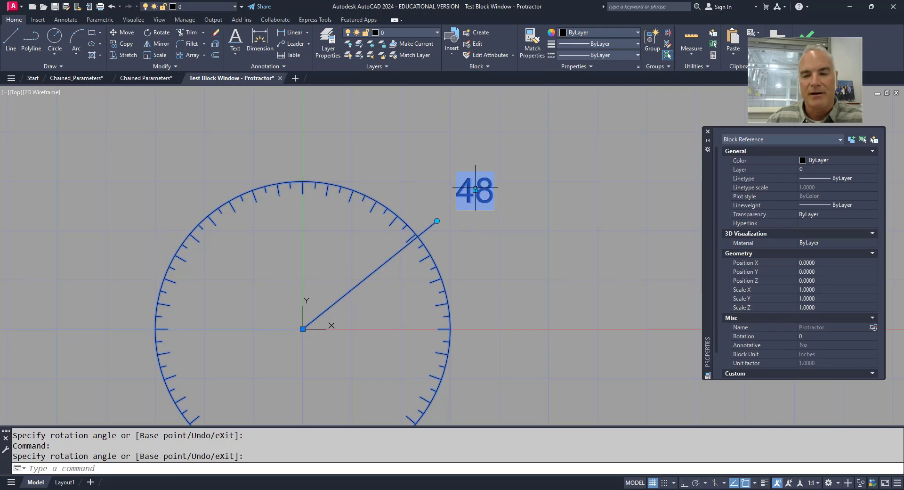
mouse_move(502, 217)
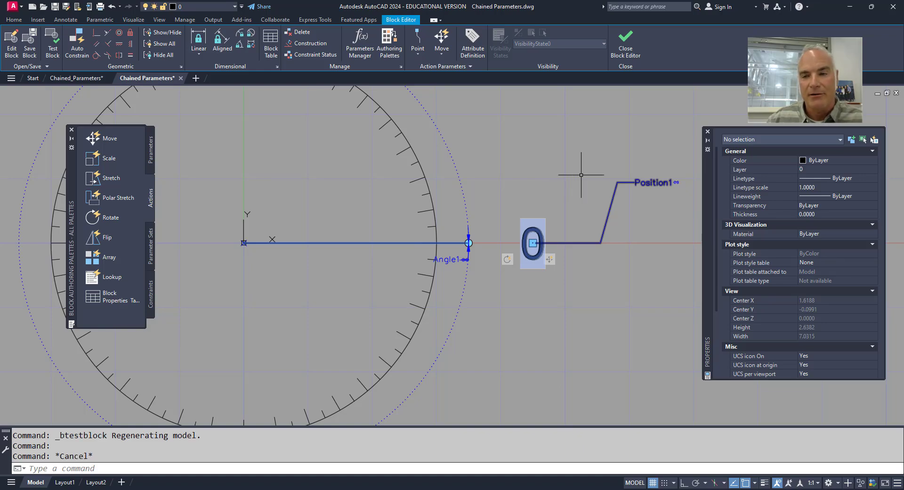
left_click(633, 183)
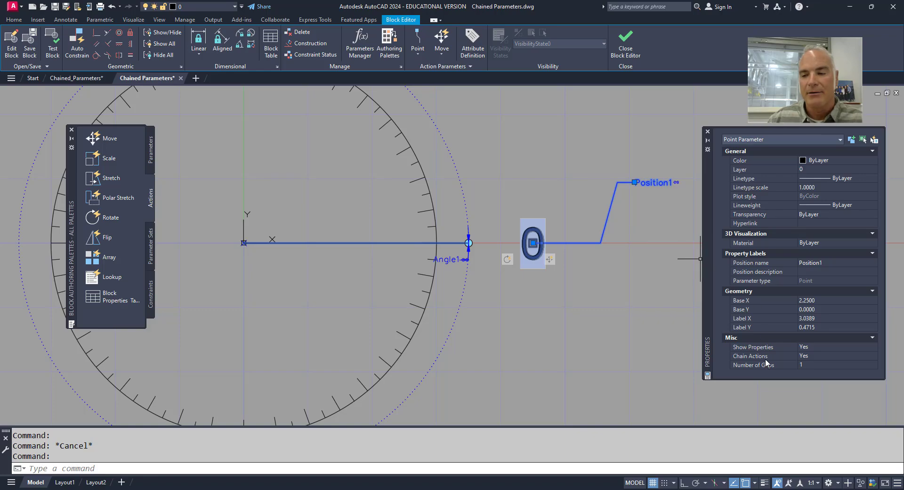
mouse_move(766, 365)
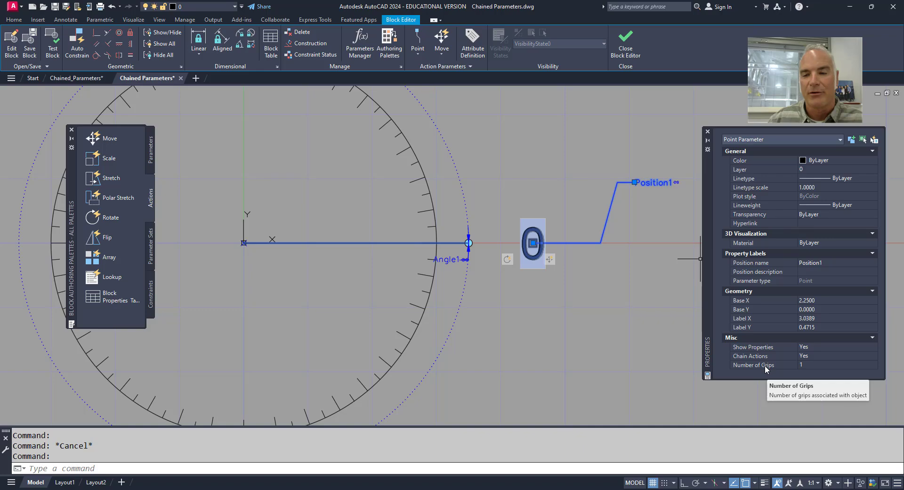
left_click(872, 364)
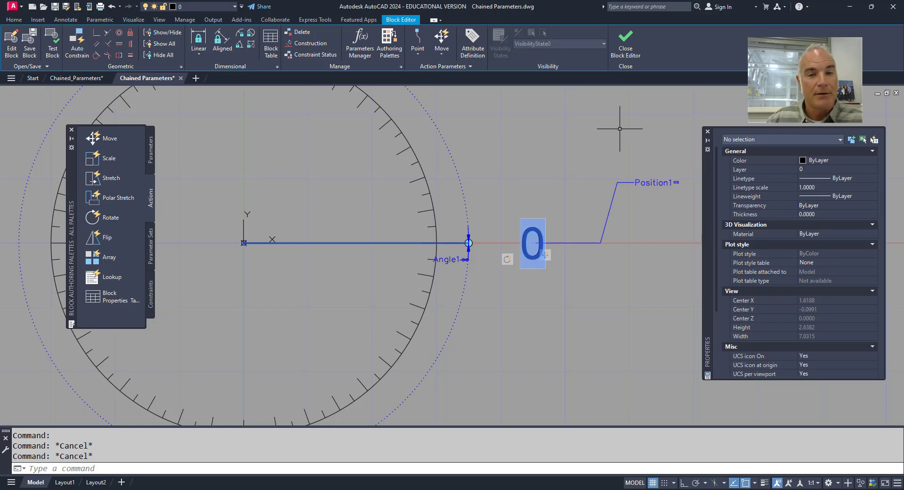
mouse_move(594, 146)
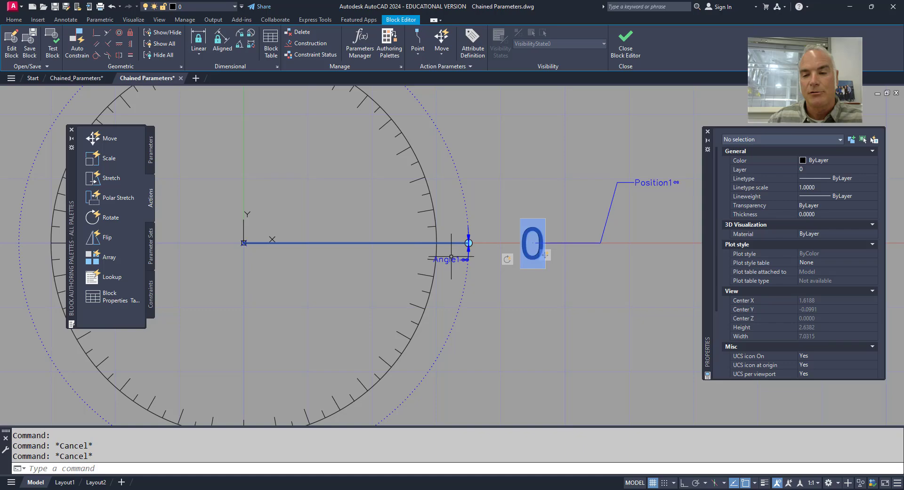
mouse_move(535, 239)
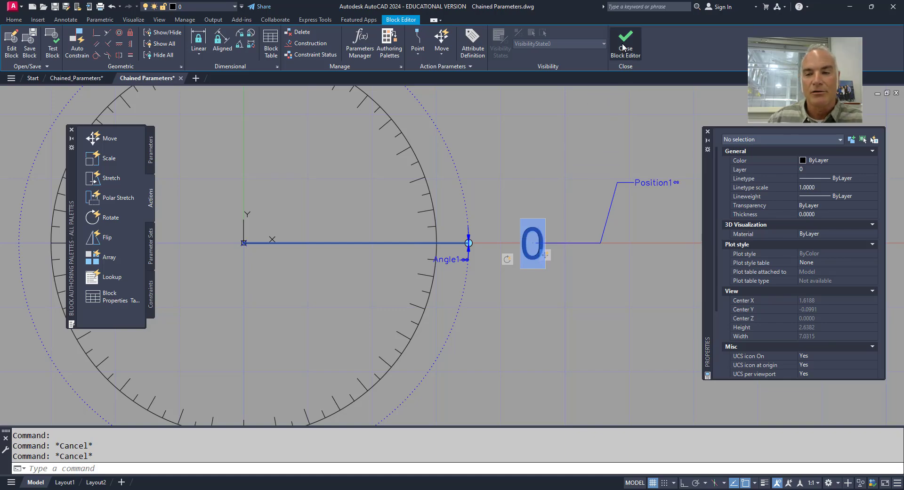
Step: Close the block editor, returning to the drawing with the protractor and its 0 label
left_click(626, 41)
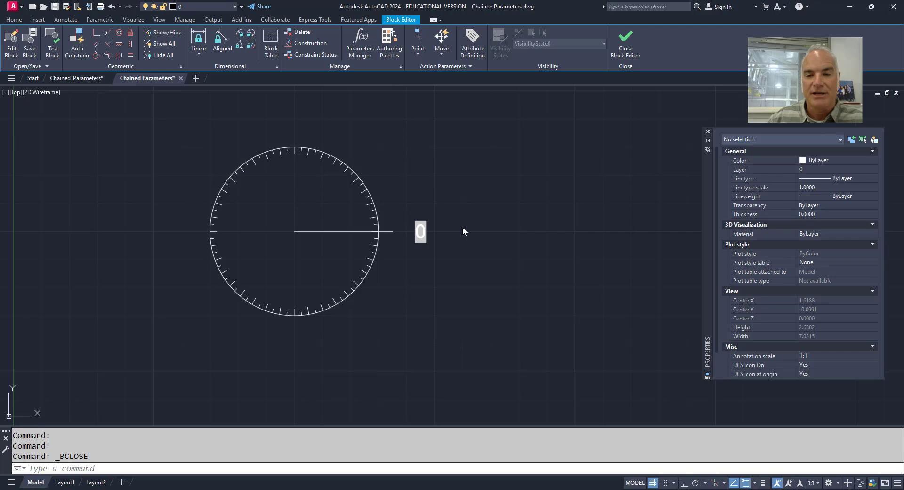